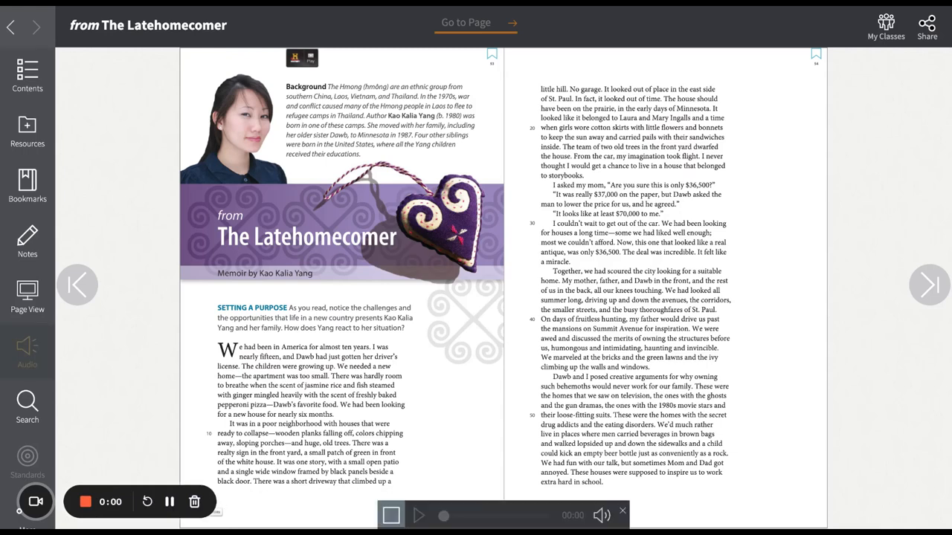
Step: Start the audio narration for the opening spread of The Latehomecomer
left_click(419, 514)
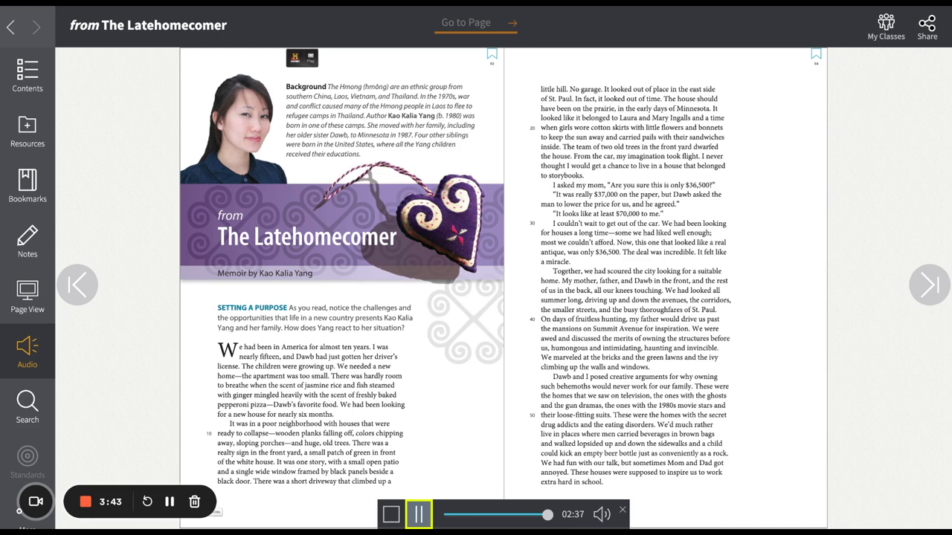
Step: Play the read-aloud narration for the current Latehomecomer spread and continue to the next
left_click(417, 514)
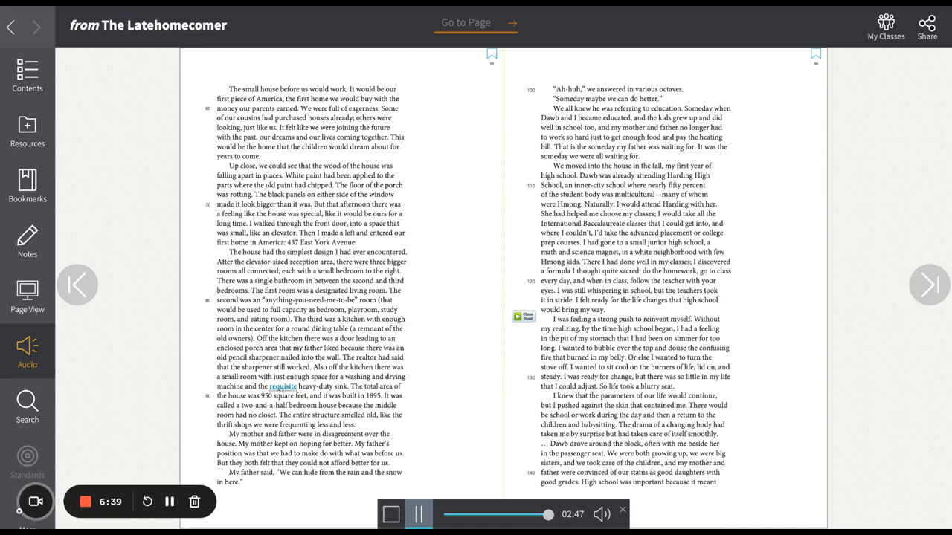
left_click(419, 515)
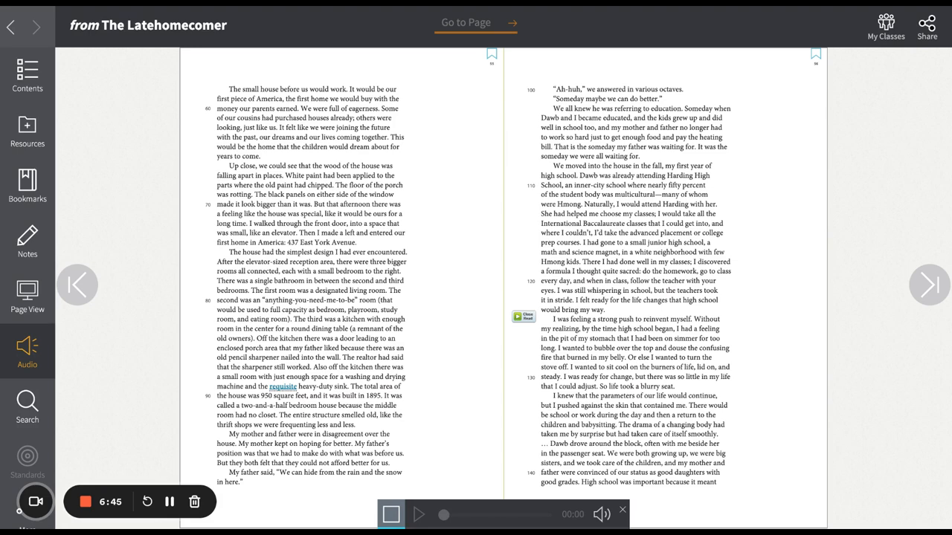
left_click(420, 514)
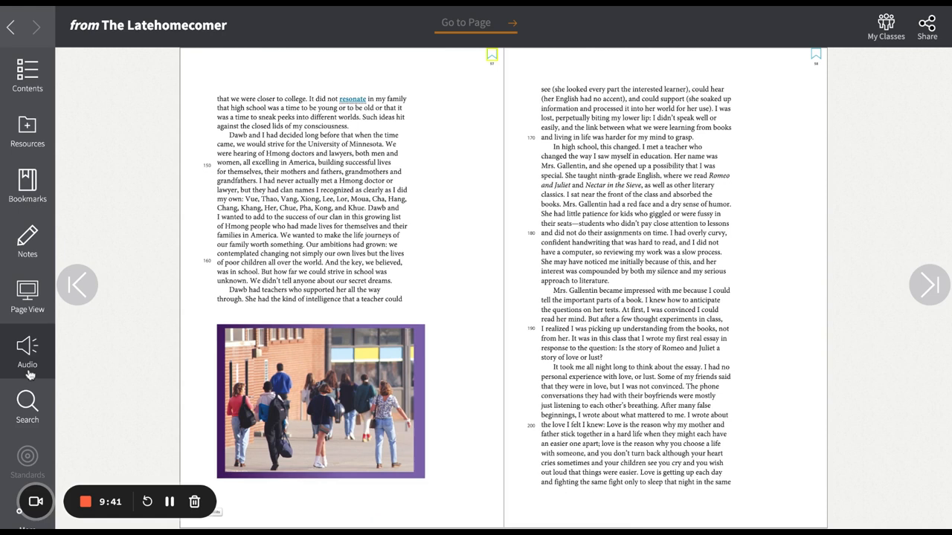
Step: Bring up narration for the students-photo spread, pausing briefly and resuming until it finishes
left_click(27, 349)
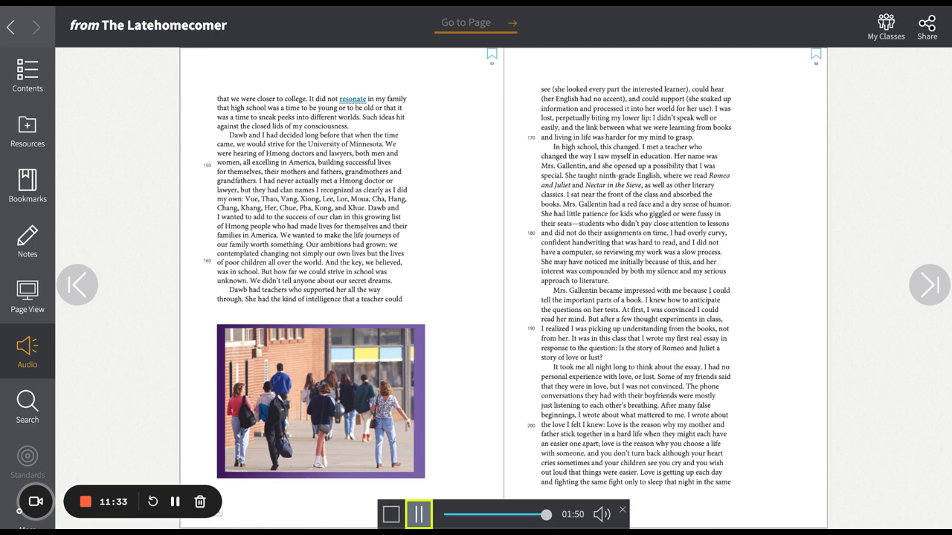
left_click(418, 515)
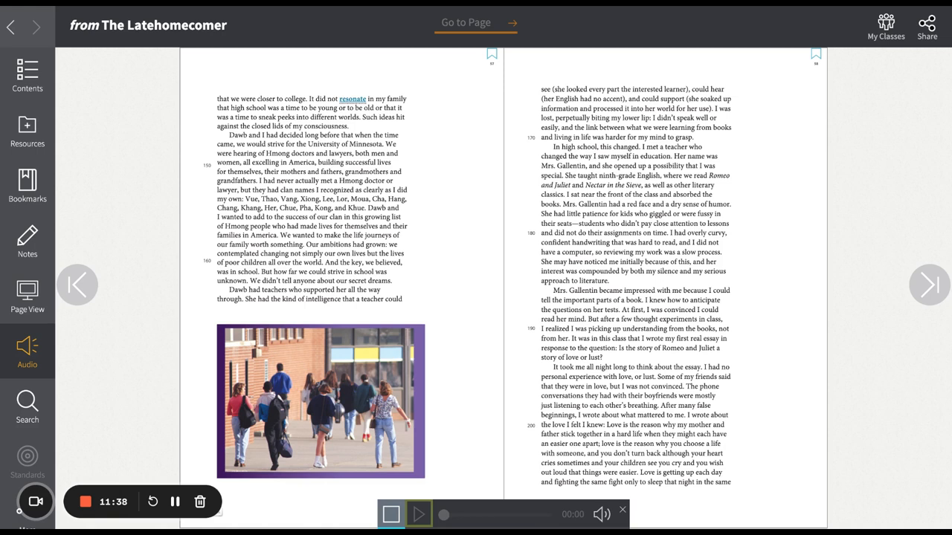
left_click(420, 514)
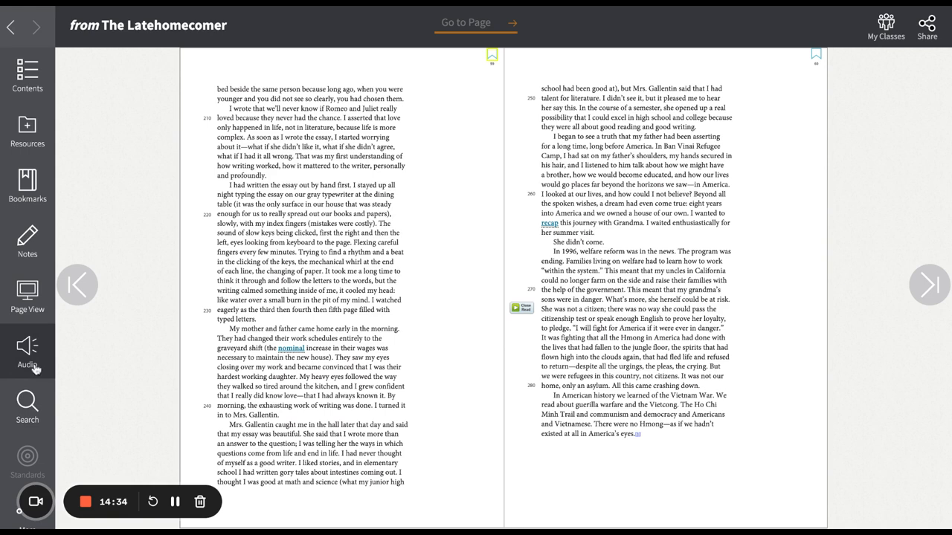
left_click(26, 349)
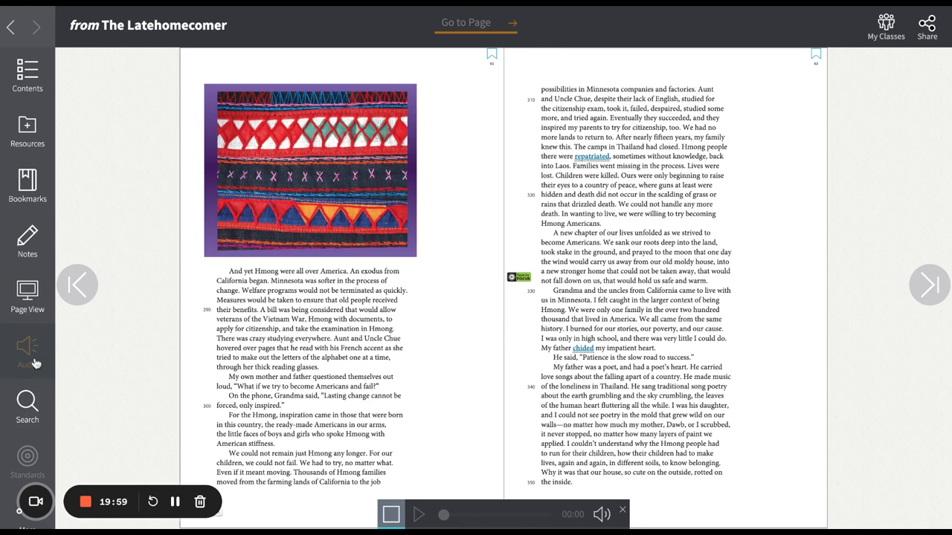
Step: Start the narration for the spread with the colourful woven textile picture
left_click(419, 514)
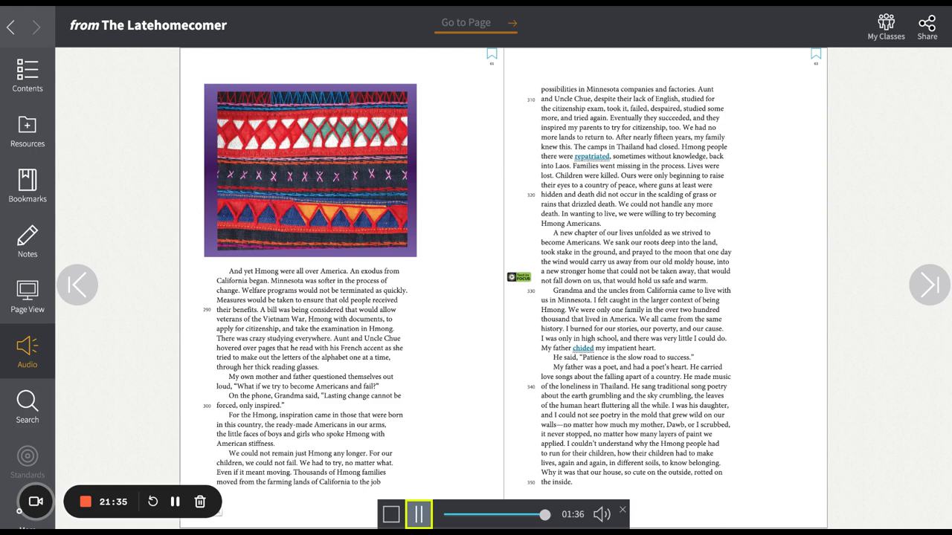
Step: Finish the woven-textile spread's narration and continue to the grandmother and Minnesota spread
left_click(418, 515)
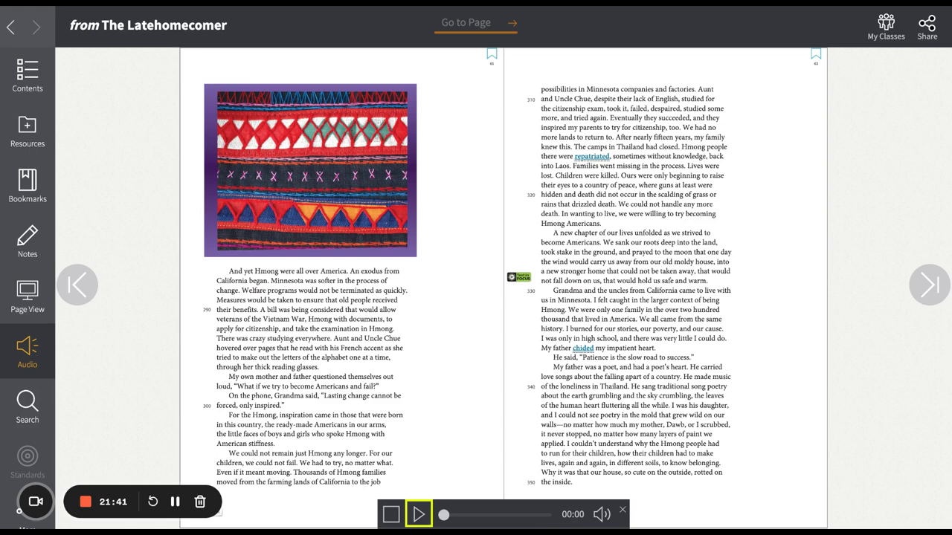
left_click(418, 514)
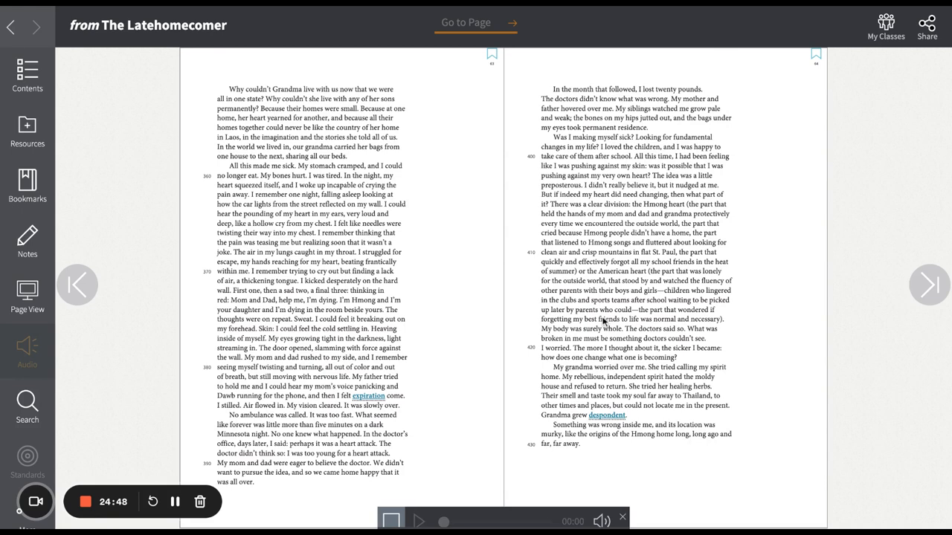
Step: Start the narration playing for the grandmother and Minnesota spread
left_click(420, 521)
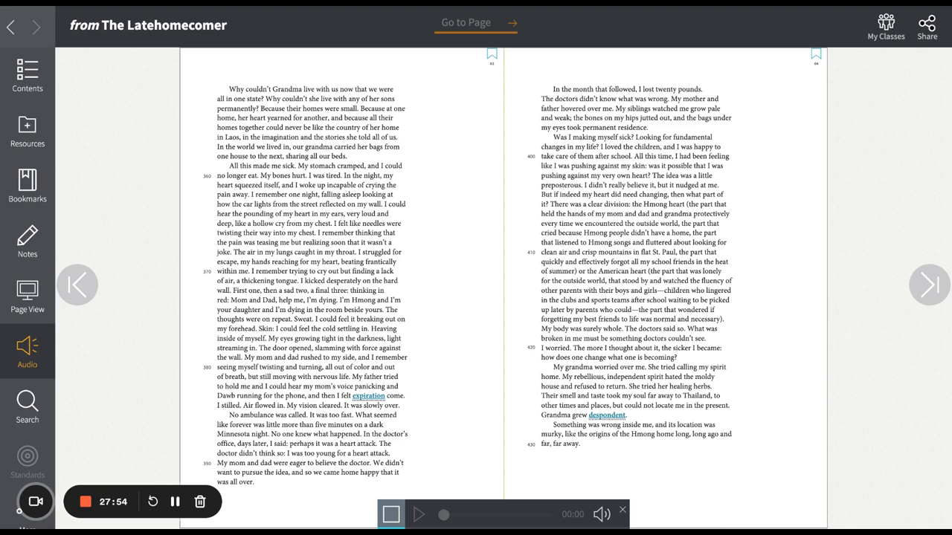
left_click(420, 514)
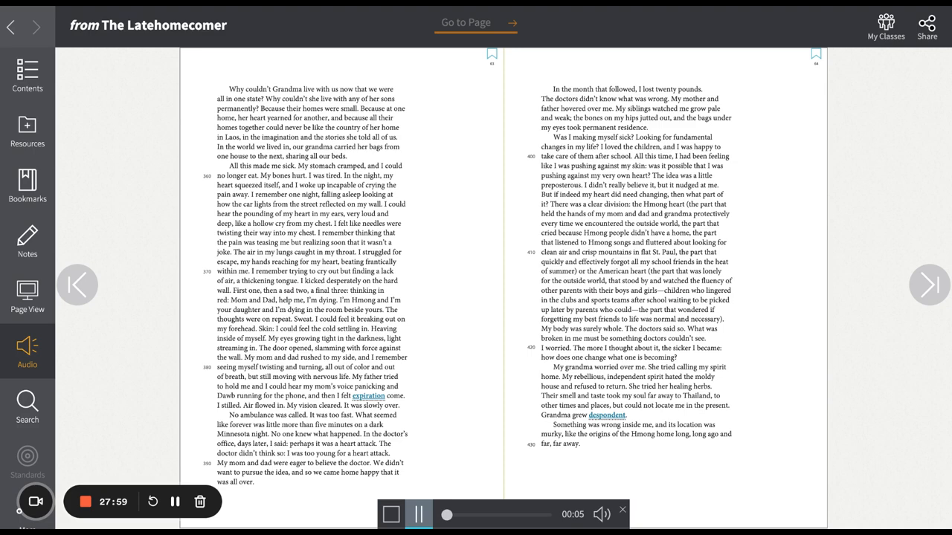